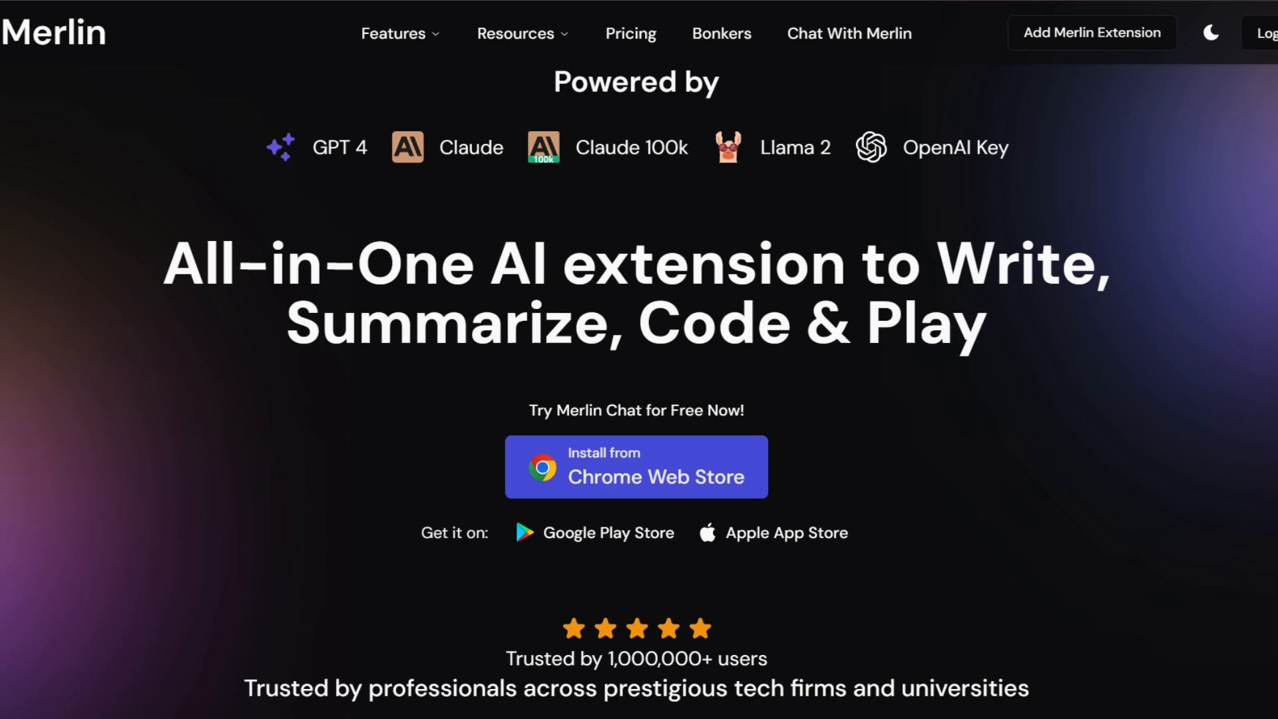
# Go from the Merlin homepage to the extension's Chrome Web Store page
pyautogui.click(635, 466)
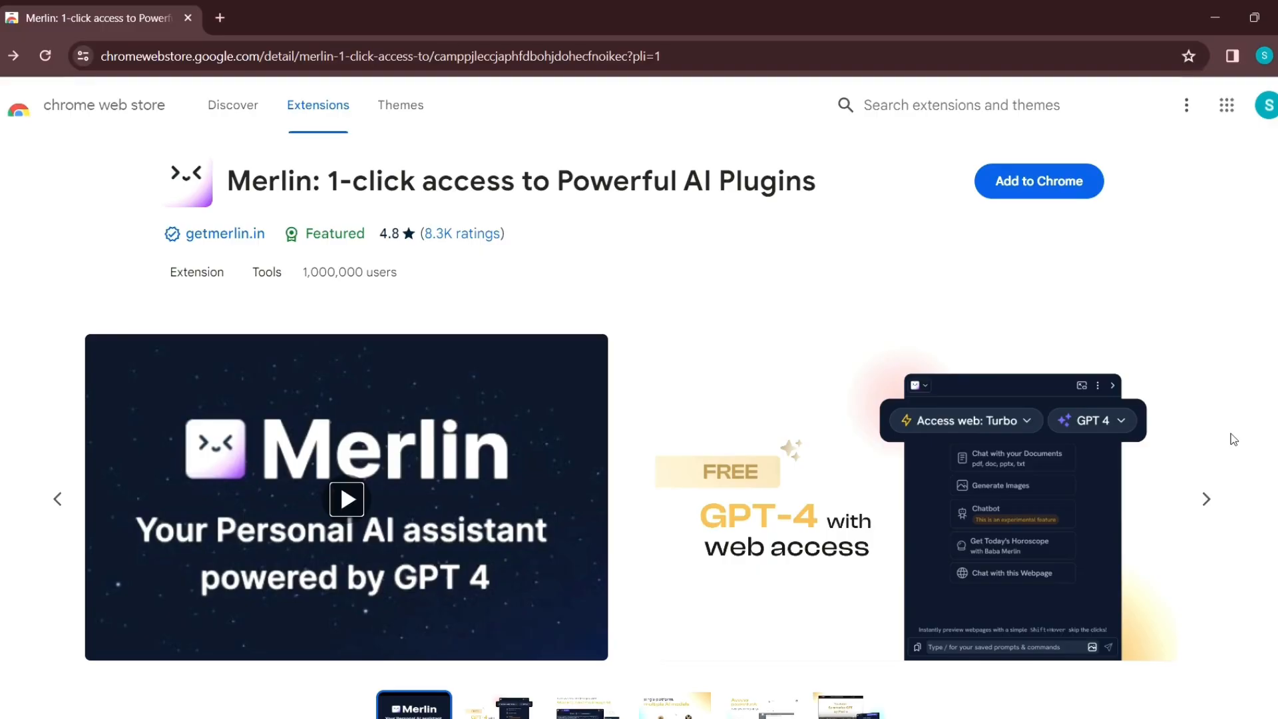
pyautogui.scroll(-3)
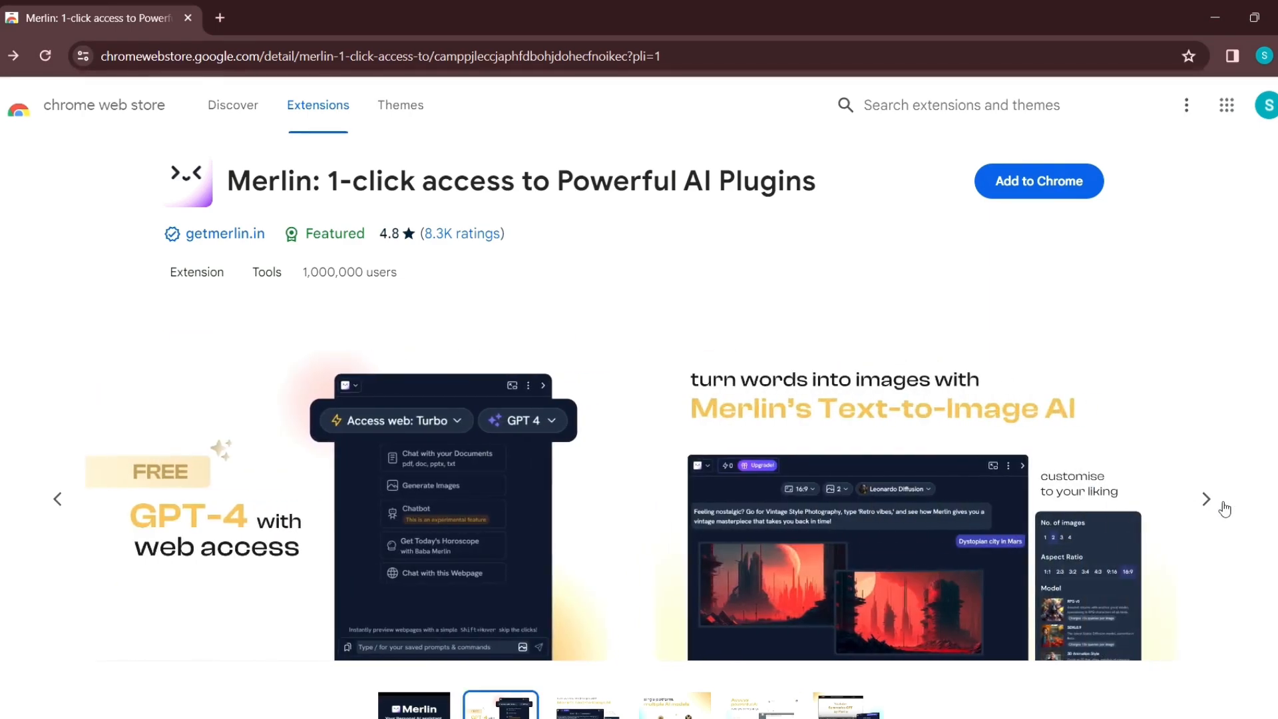
pyautogui.click(1206, 499)
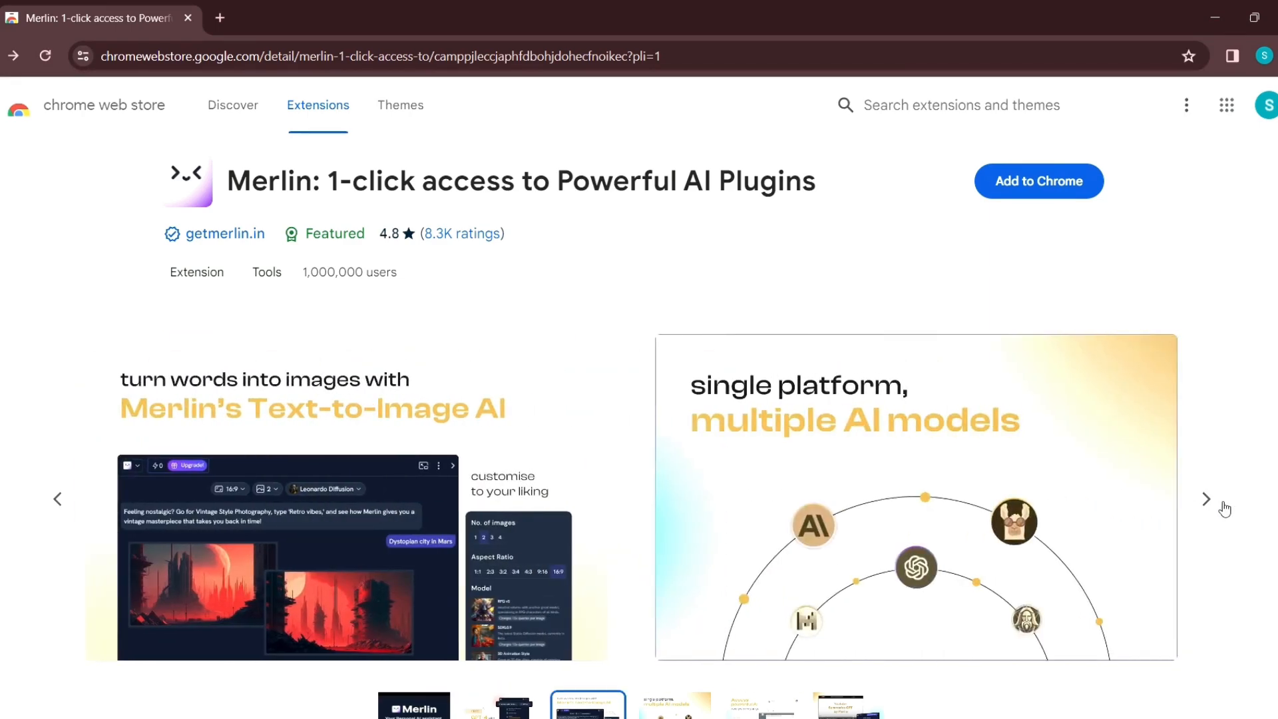
pyautogui.click(1207, 499)
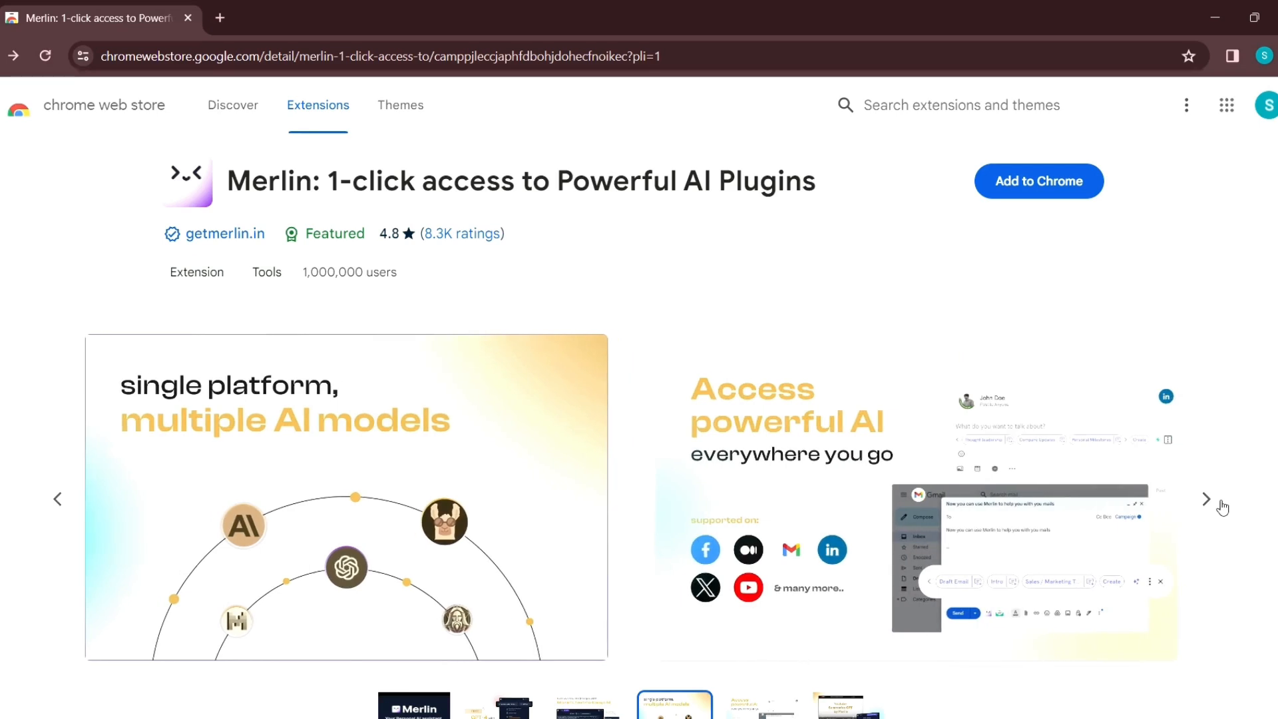
pyautogui.click(1207, 498)
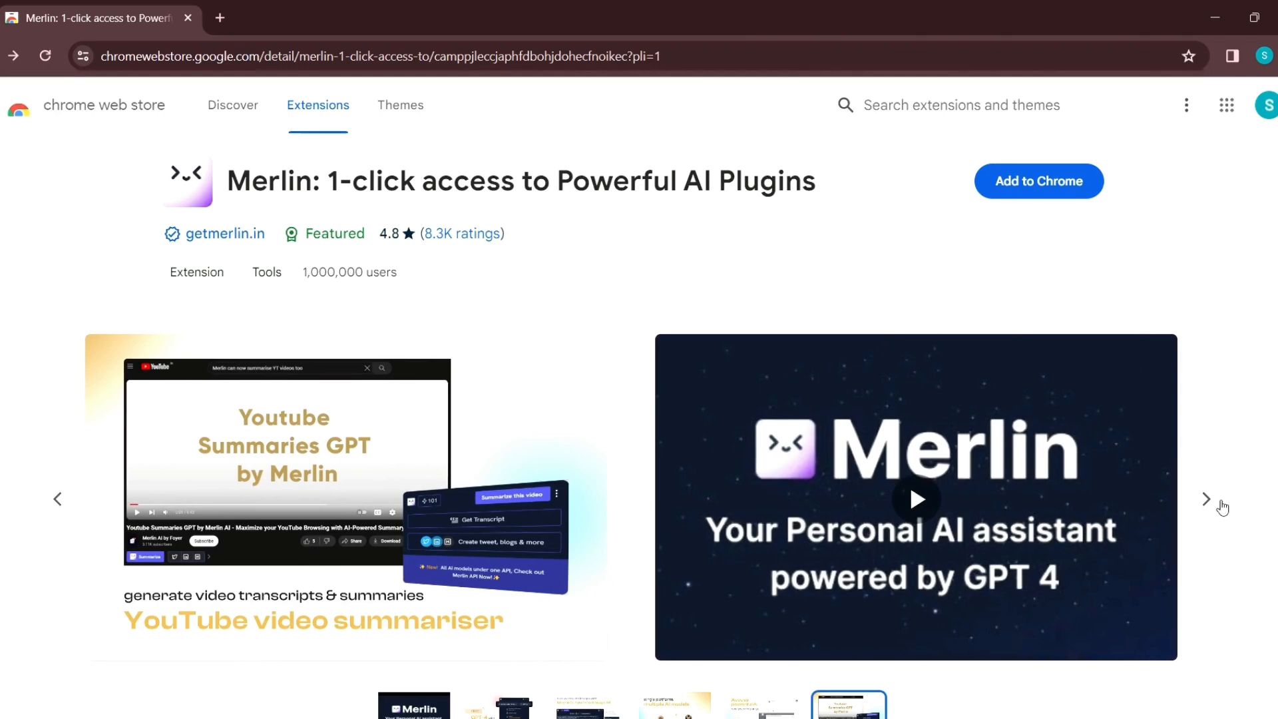
pyautogui.click(1207, 499)
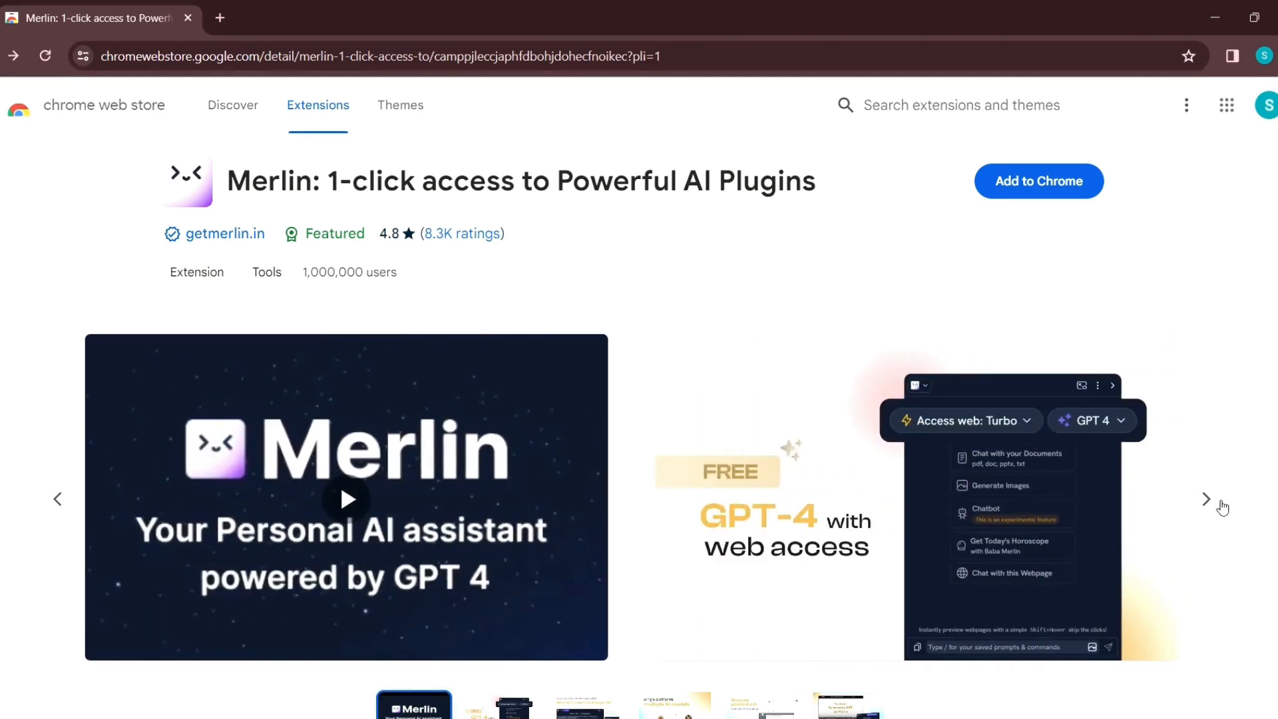
pyautogui.click(1207, 499)
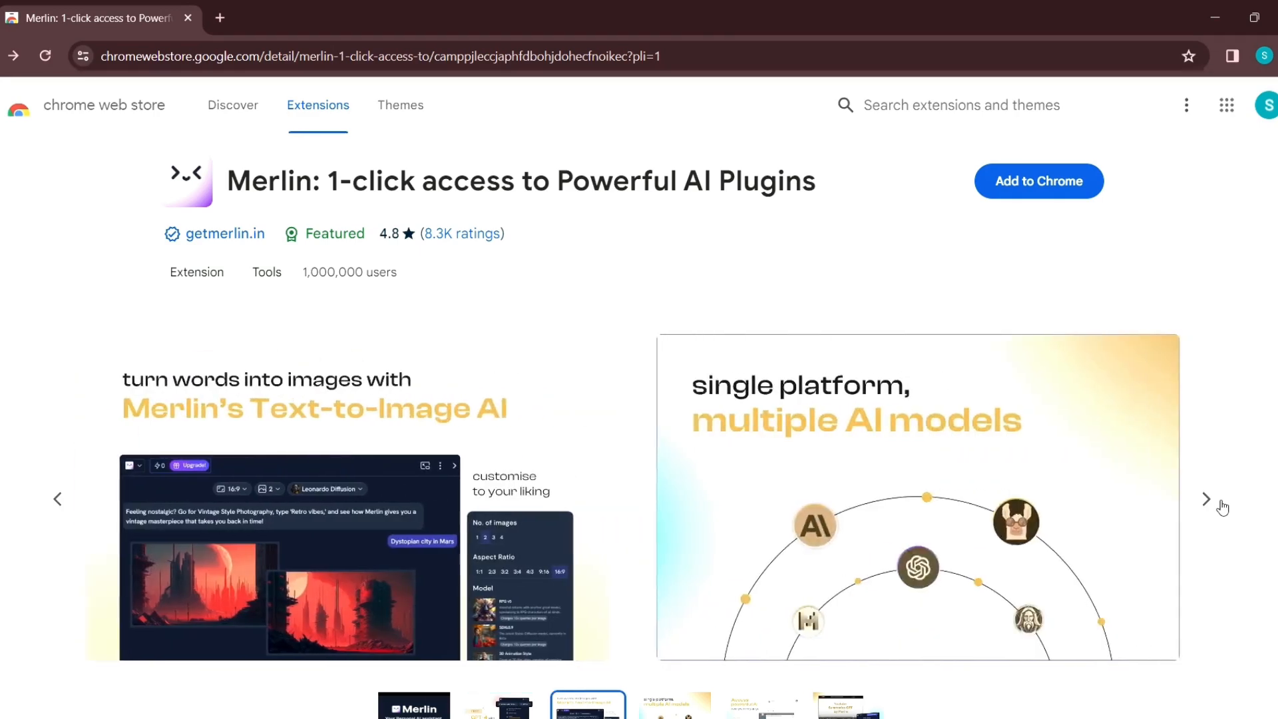
pyautogui.click(1207, 499)
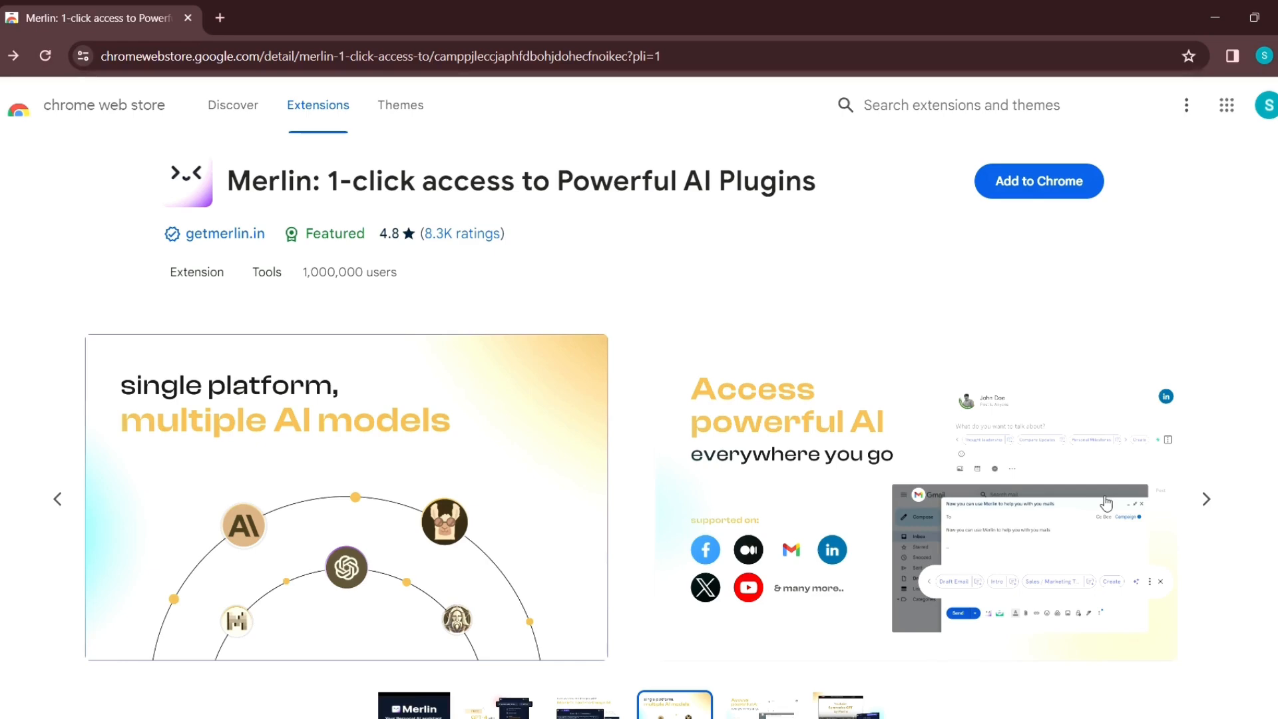
pyautogui.click(1206, 499)
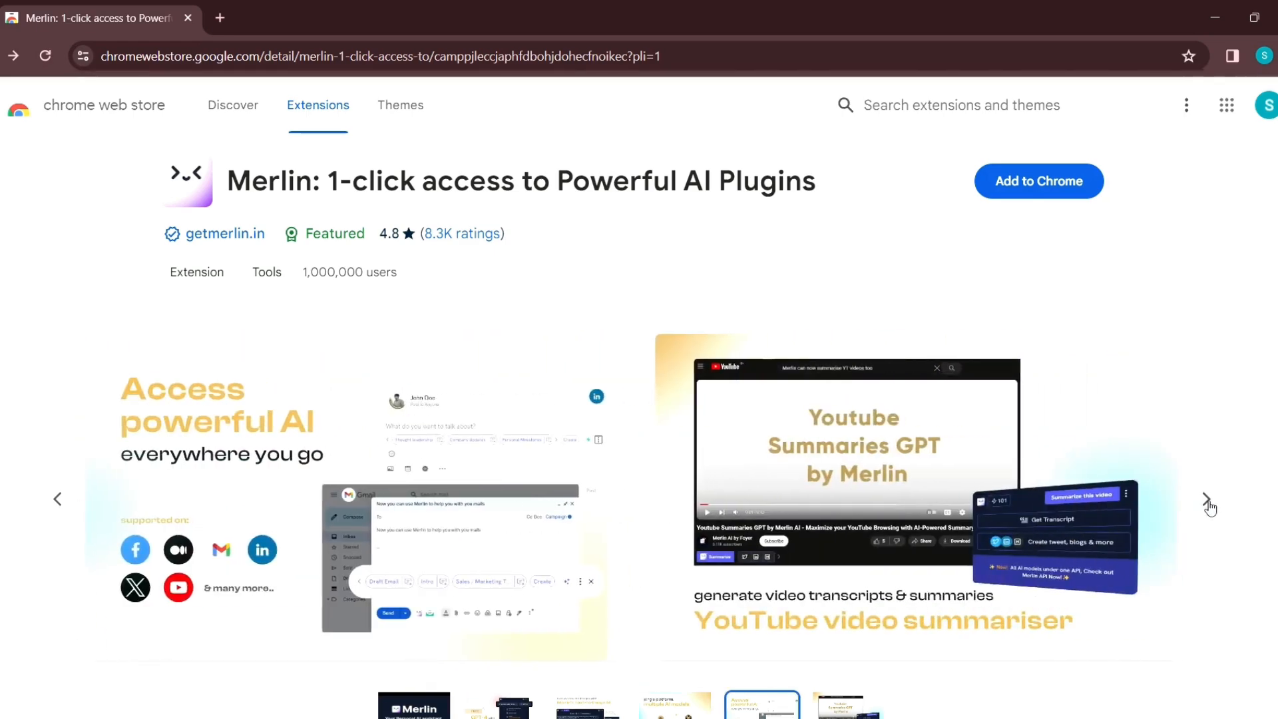
pyautogui.click(1210, 498)
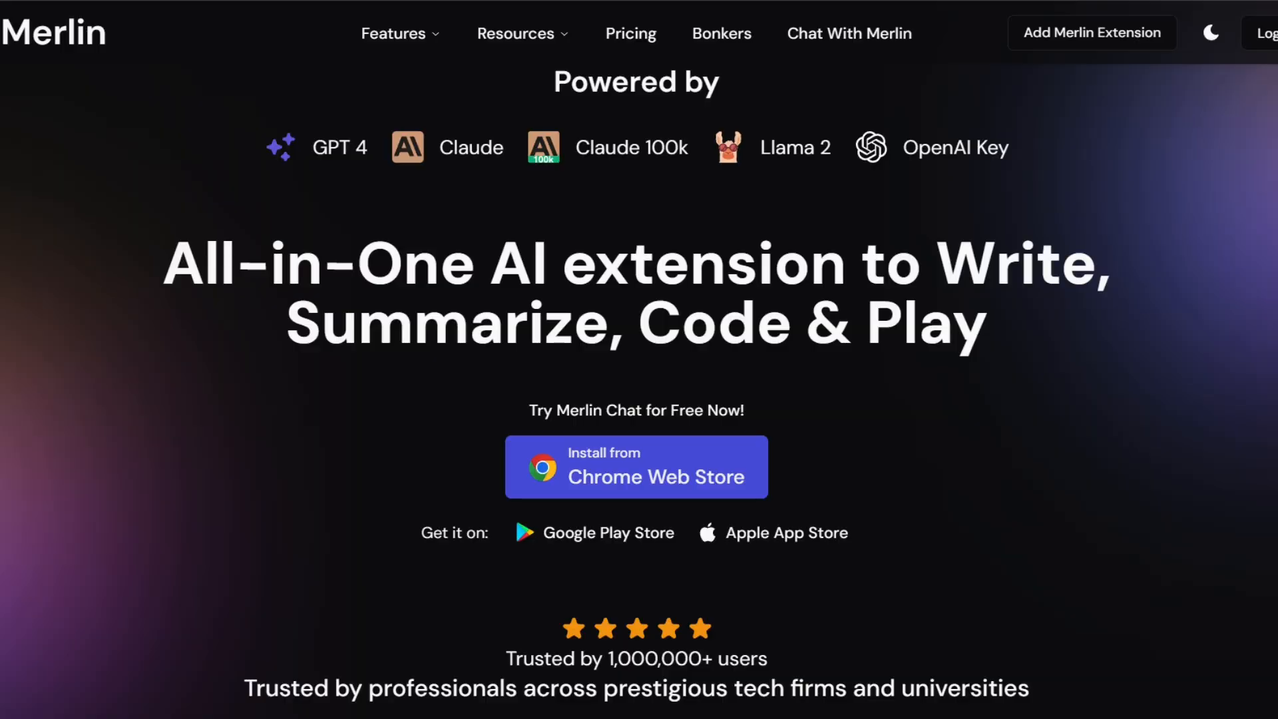
# Add the Merlin ChatGPT extension to Chrome and pin it in the toolbar
pyautogui.click(636, 466)
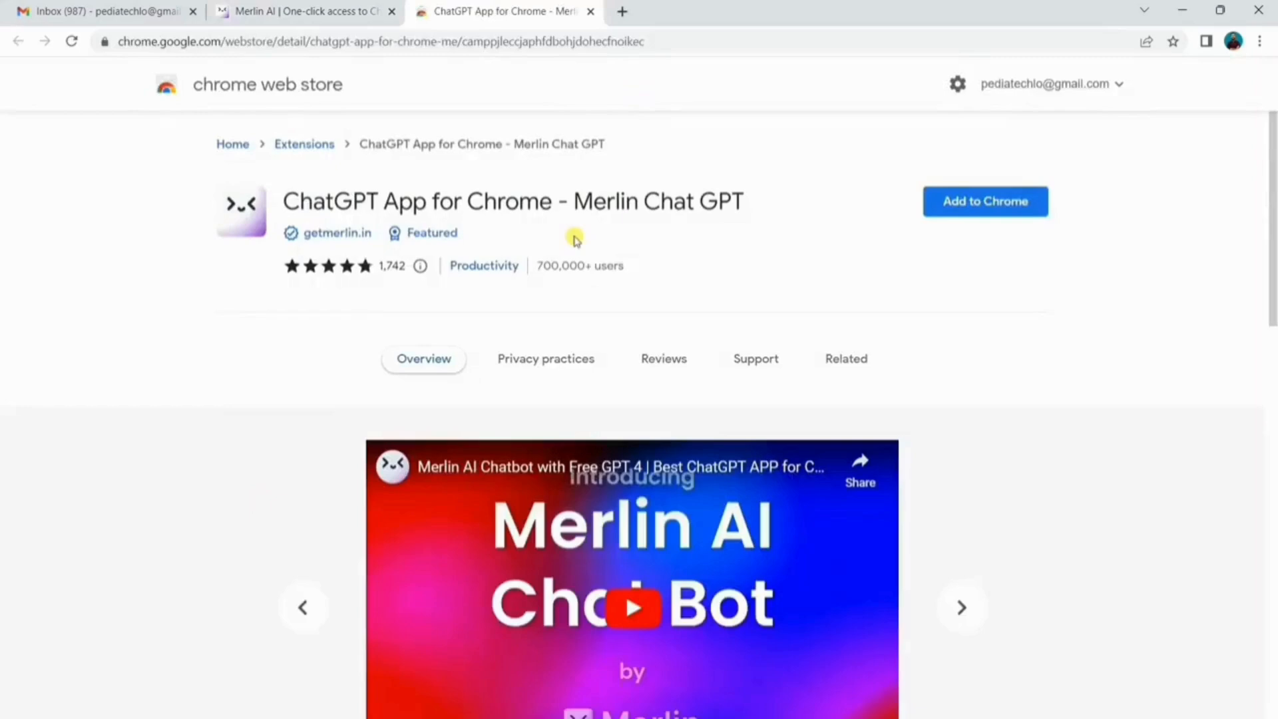
pyautogui.click(983, 201)
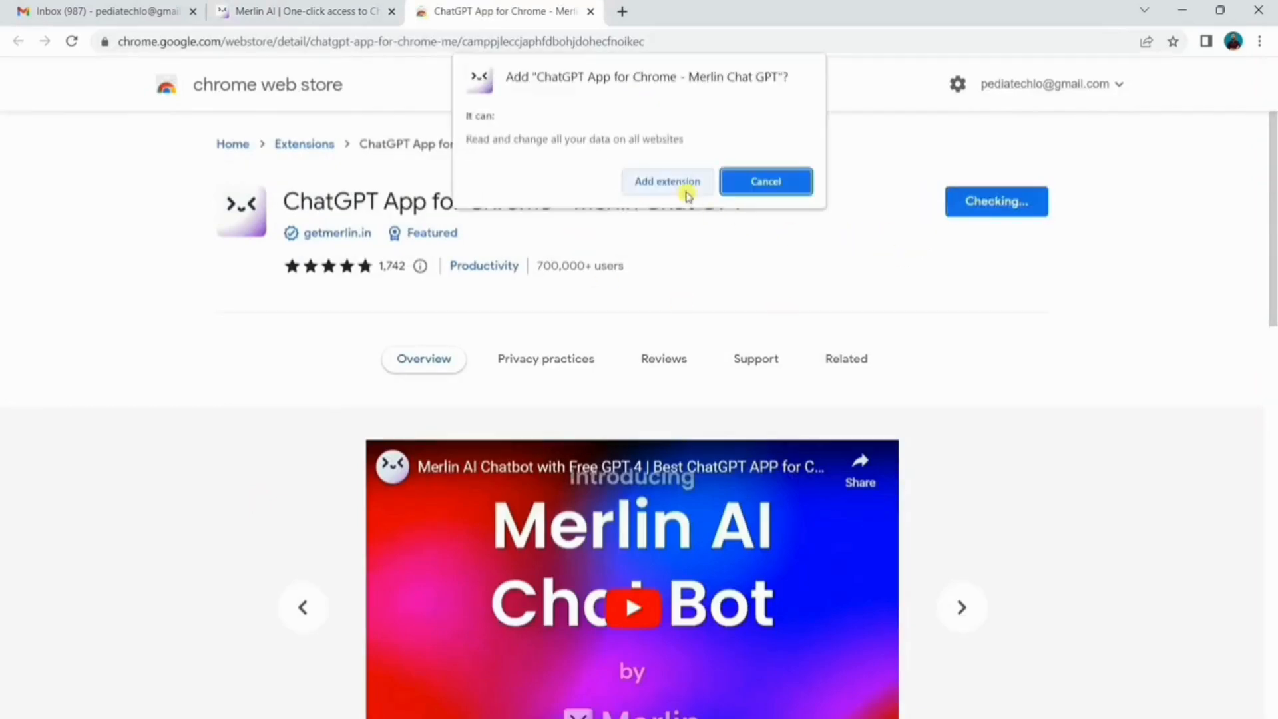
pyautogui.click(667, 181)
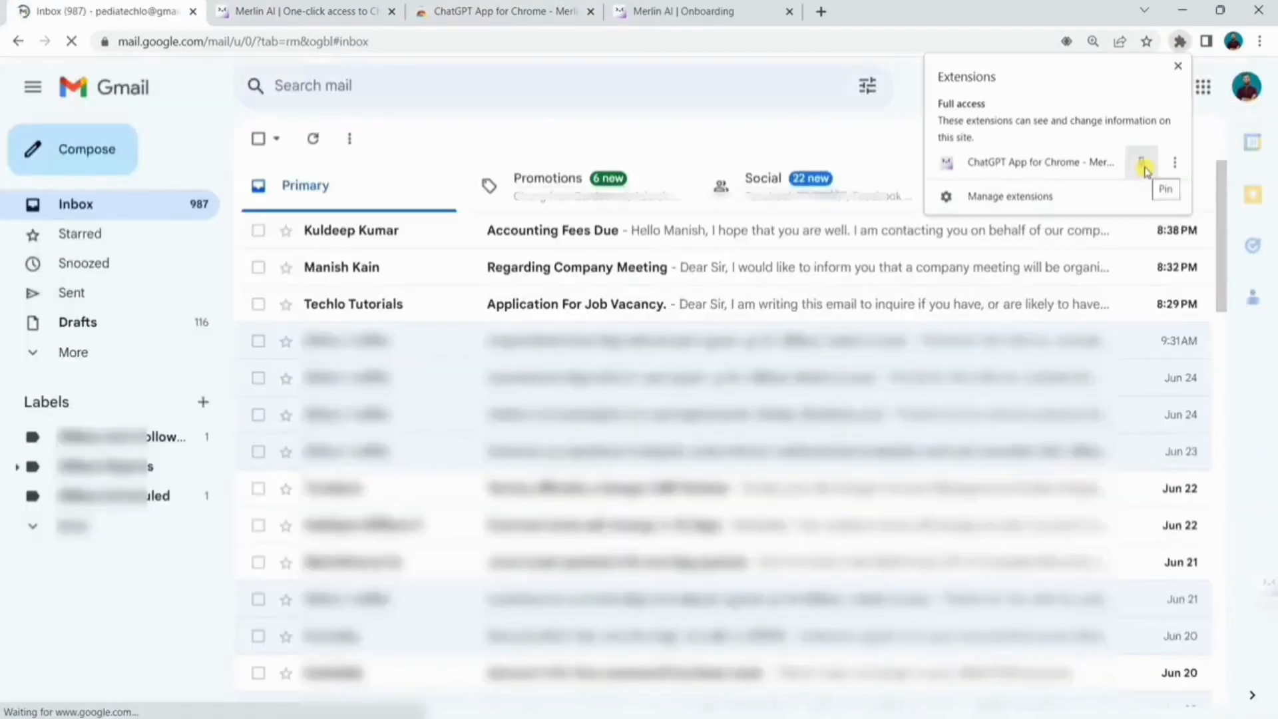
pyautogui.click(1141, 163)
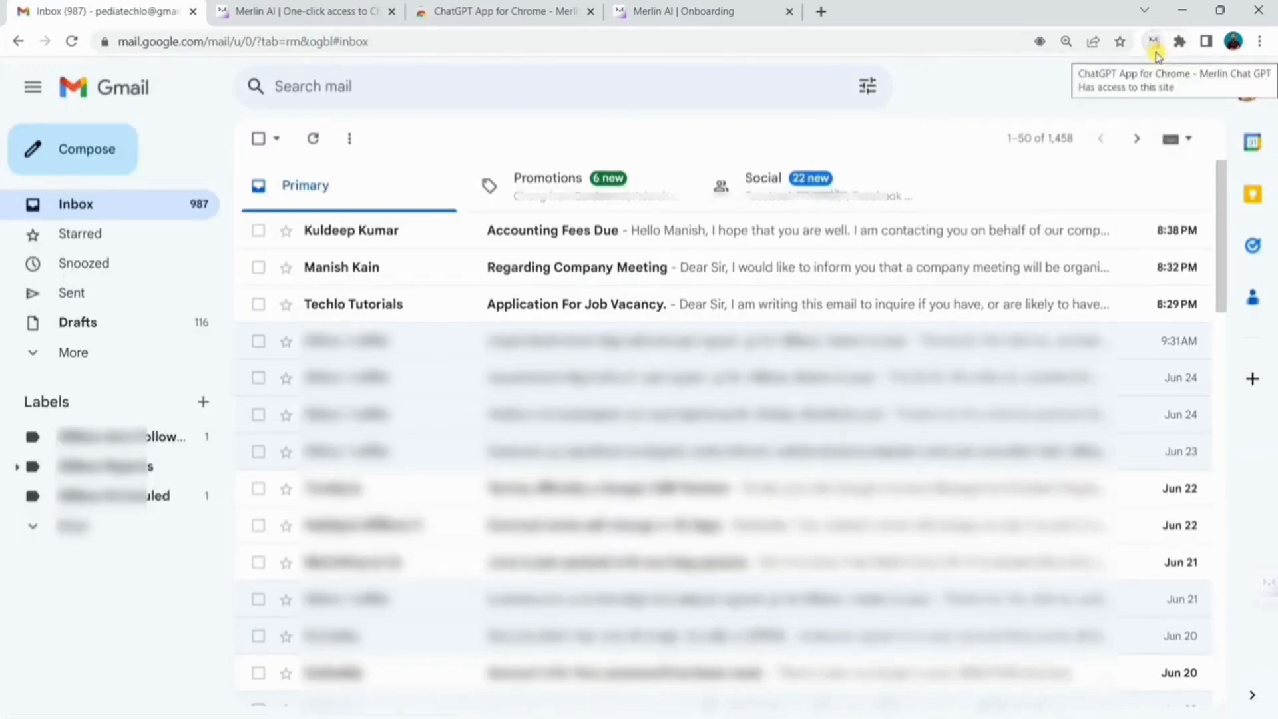
pyautogui.click(72, 149)
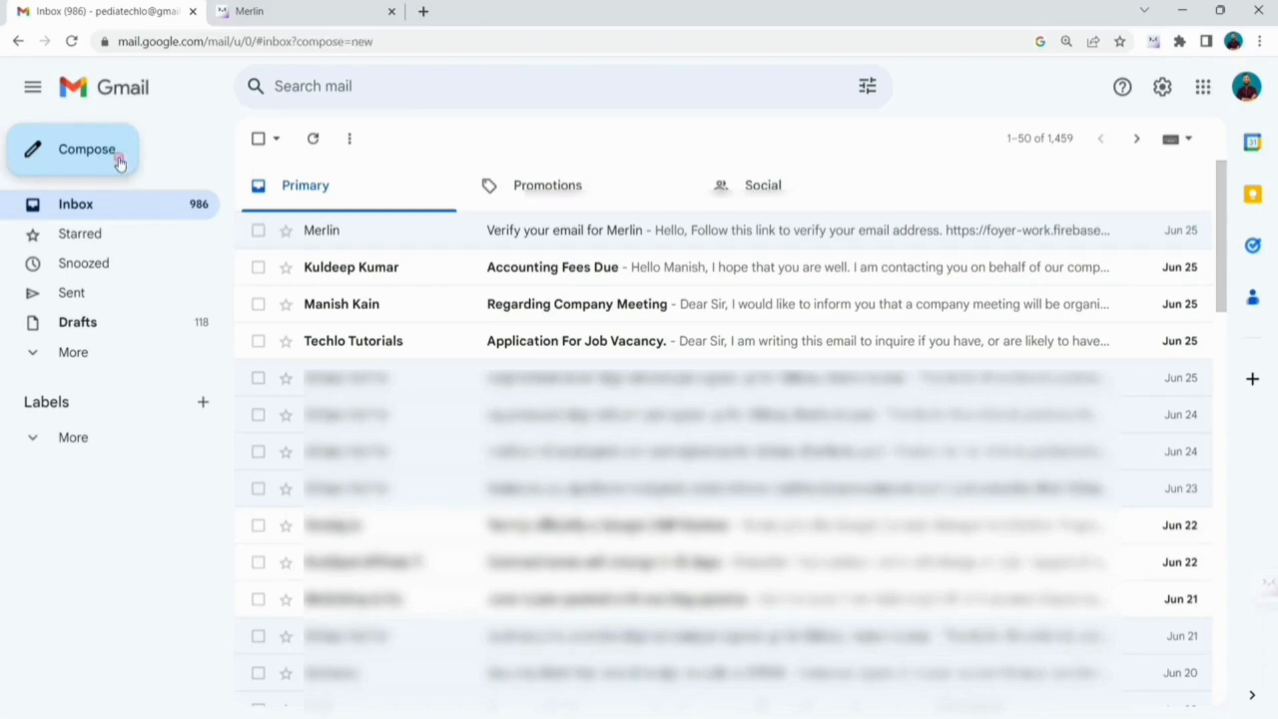
# In a new email, have Merlin write an application to the XYZ Bank manager about complaint 12345
pyautogui.click(86, 149)
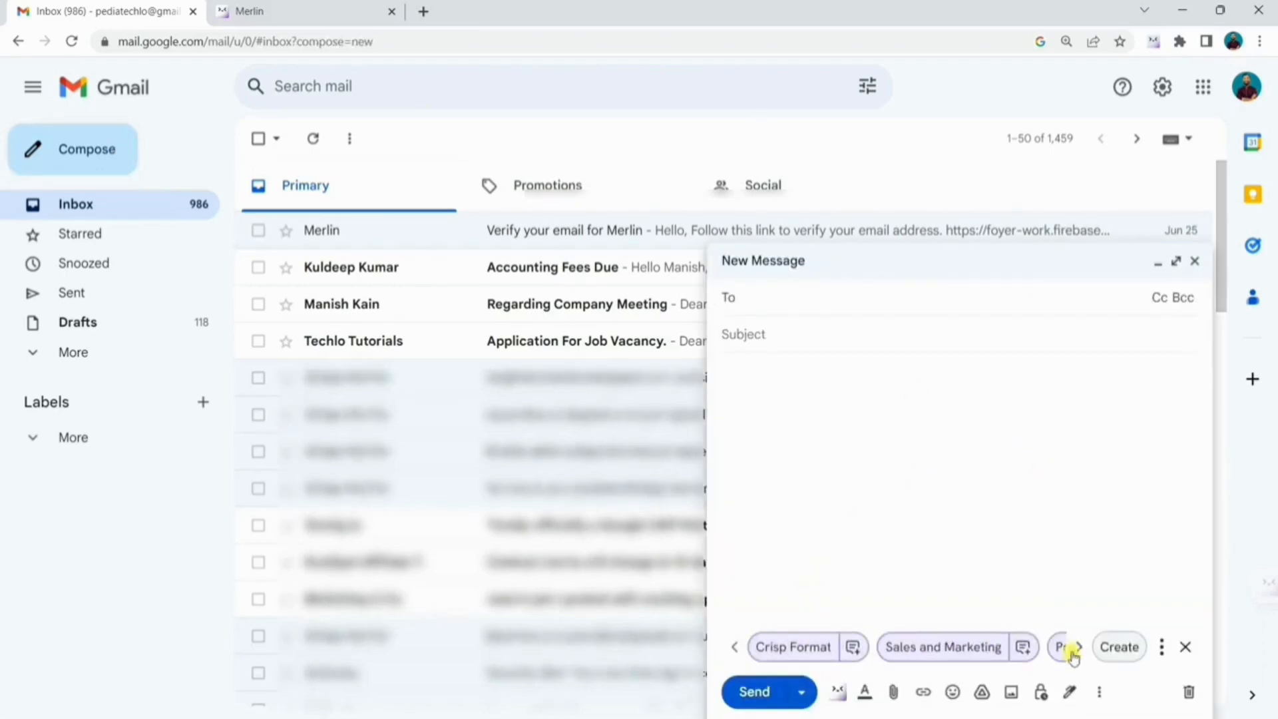
pyautogui.click(1075, 647)
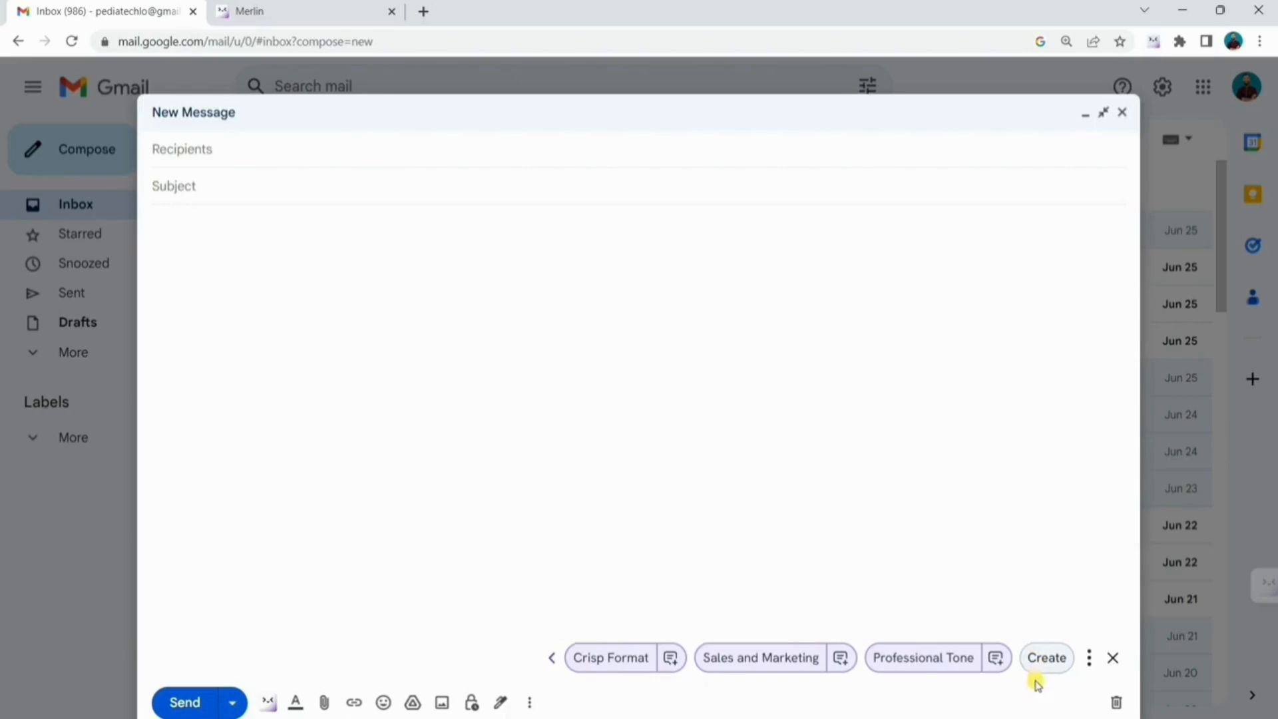
pyautogui.click(1046, 658)
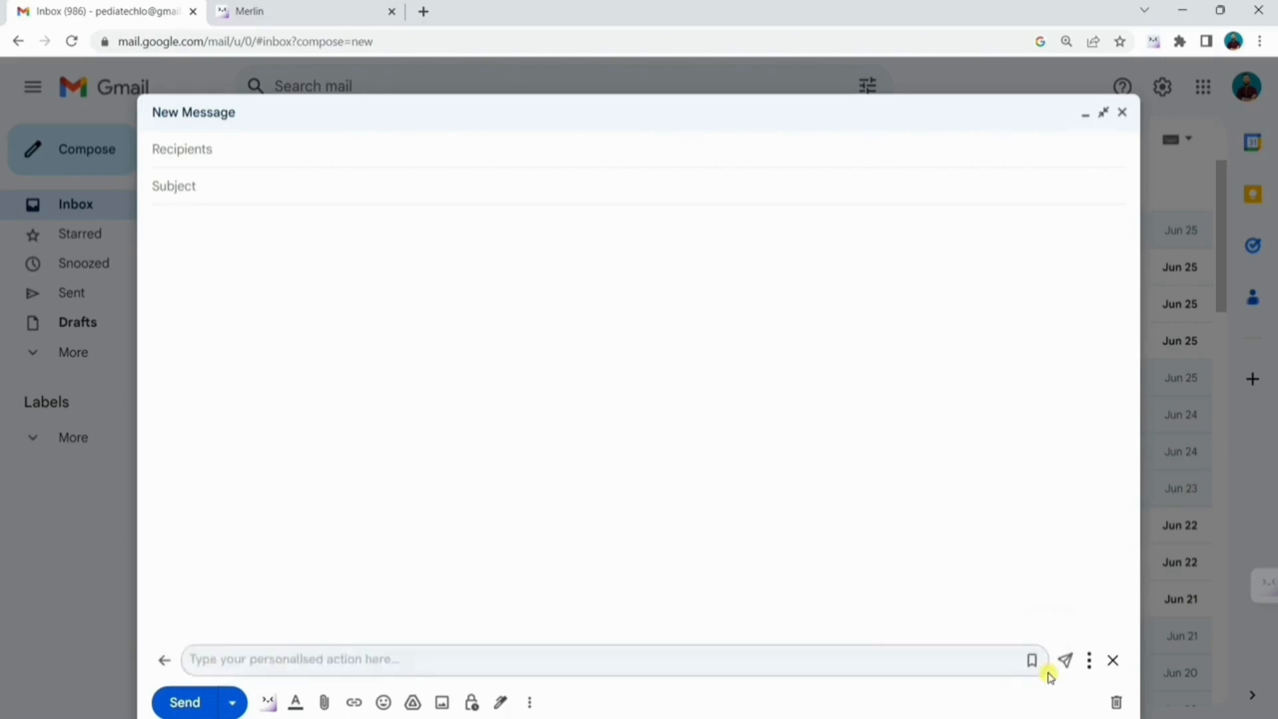
pyautogui.write('Write')
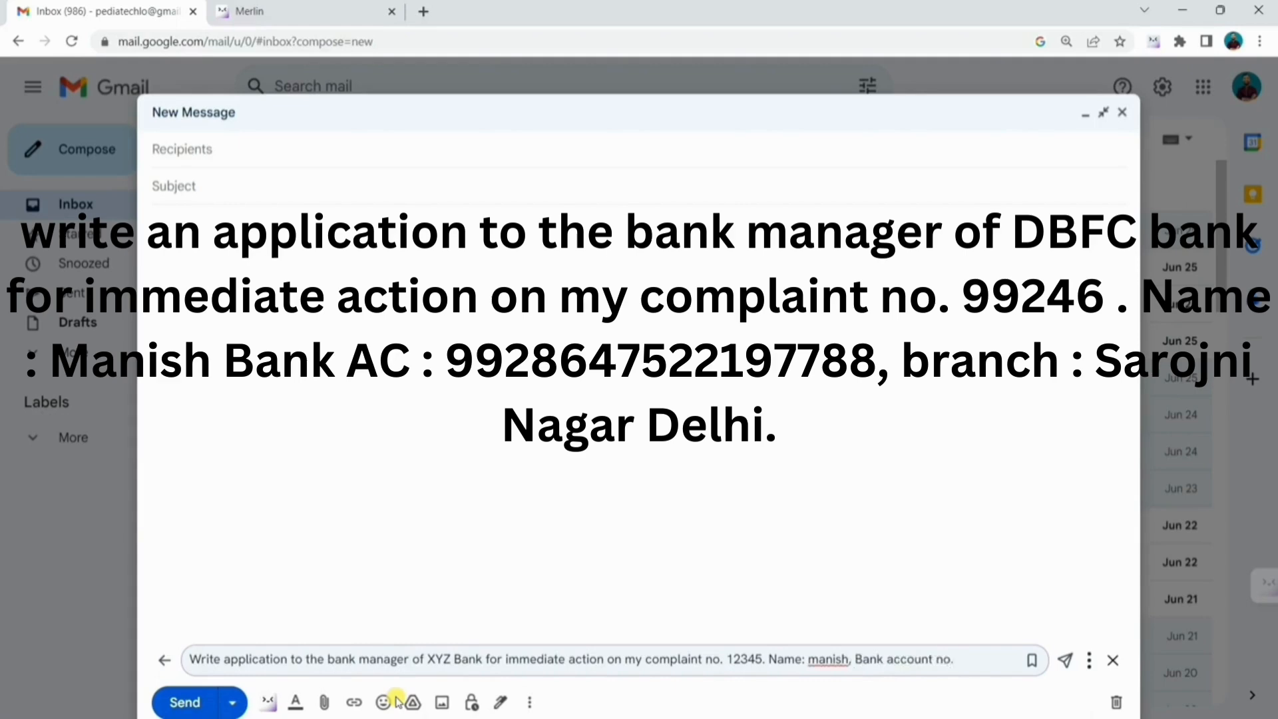
pyautogui.write('ABCD123')
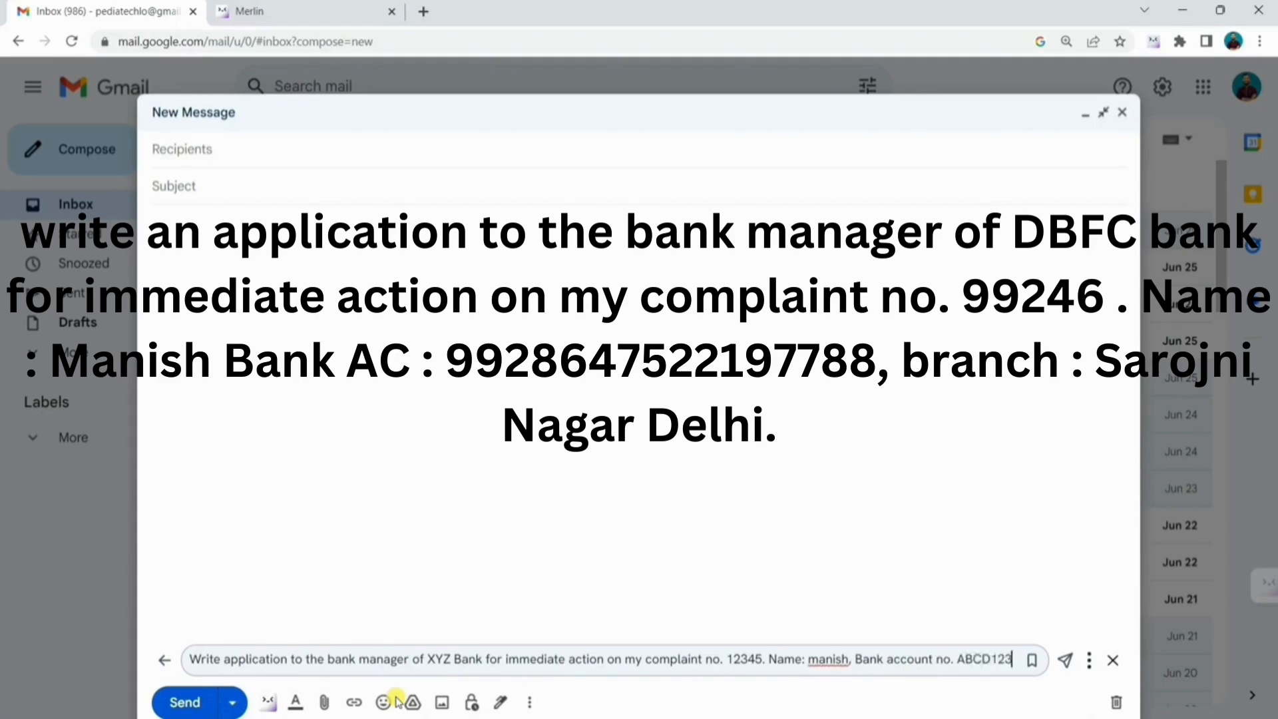
pyautogui.write('45')
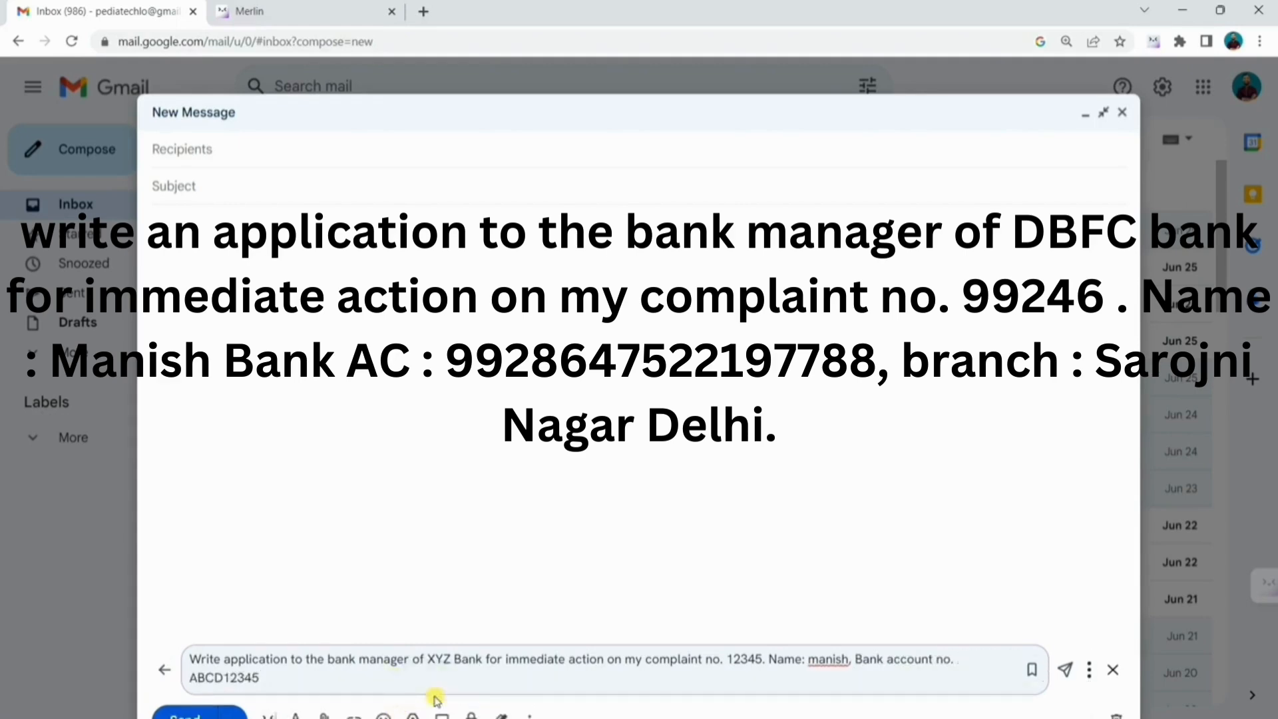
pyautogui.click(1067, 669)
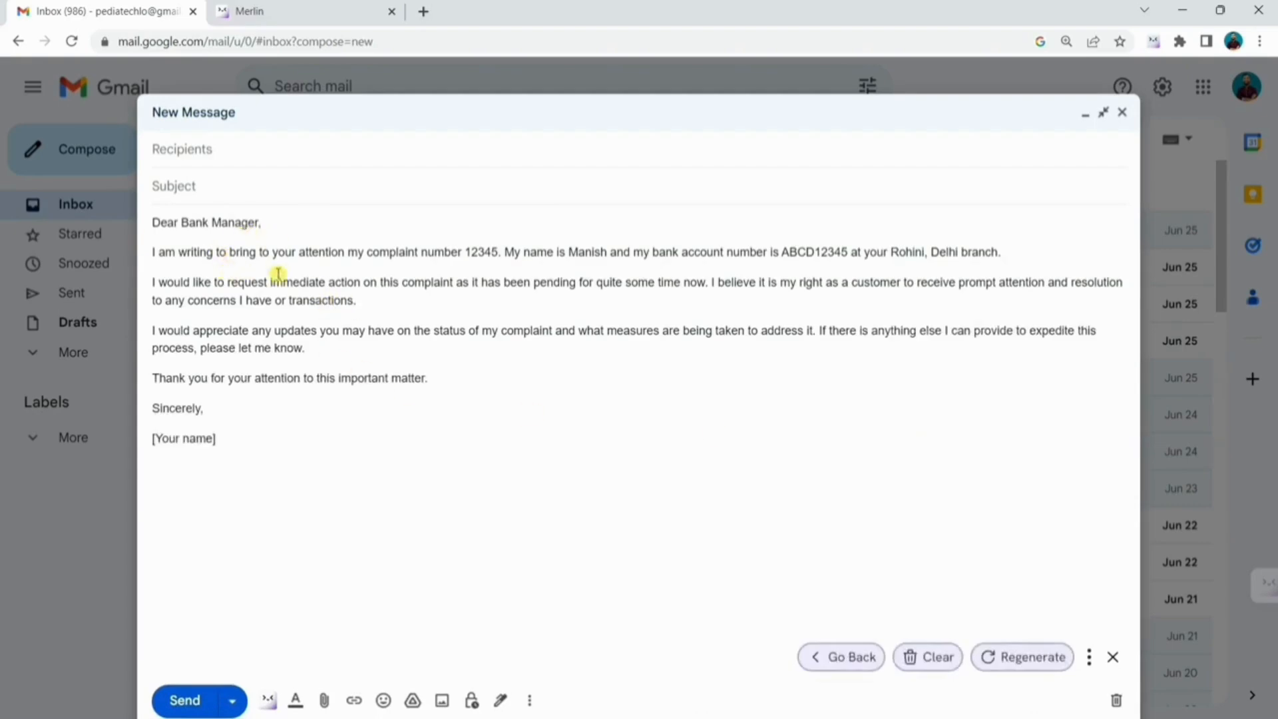
pyautogui.moveTo(639, 269)
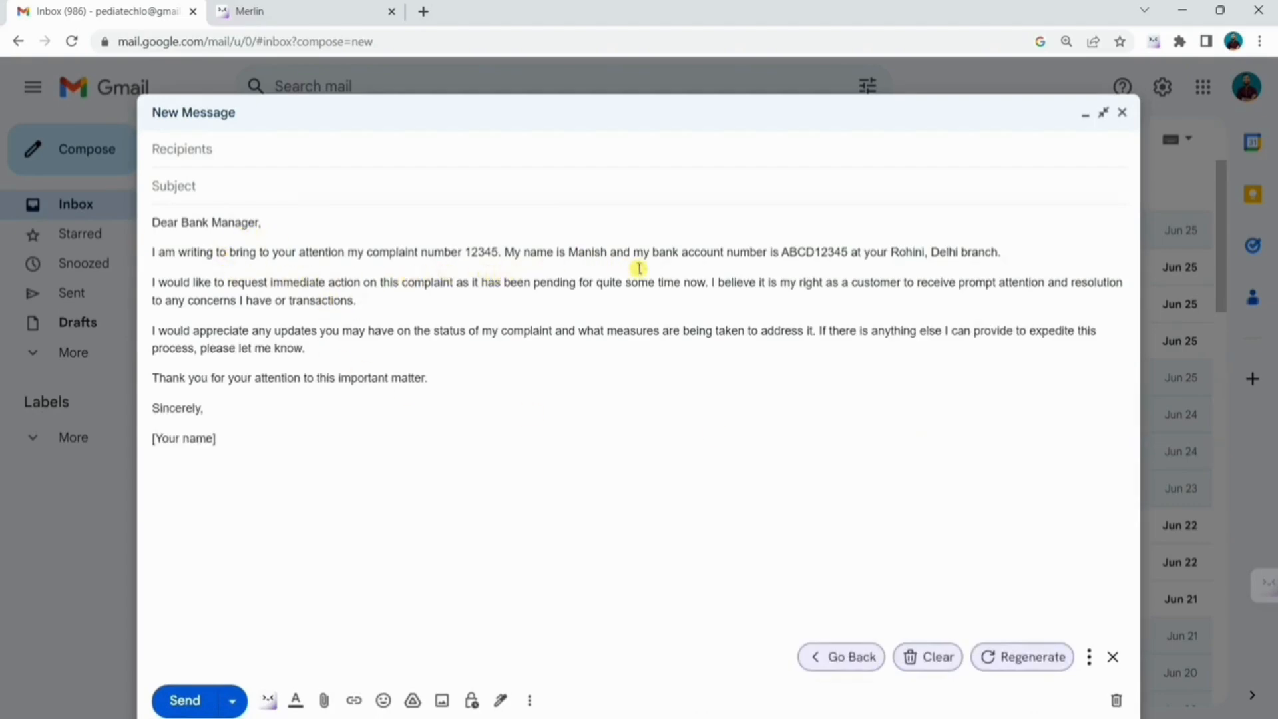
pyautogui.moveTo(941, 269)
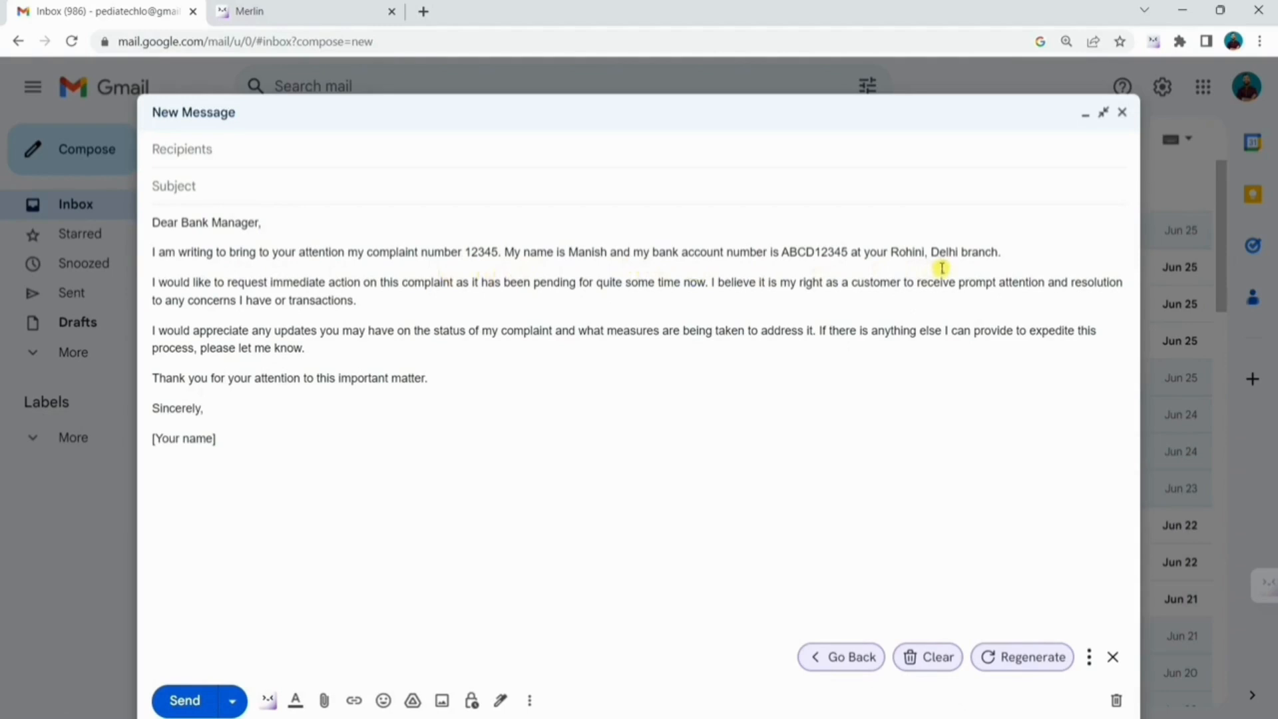
pyautogui.moveTo(910, 601)
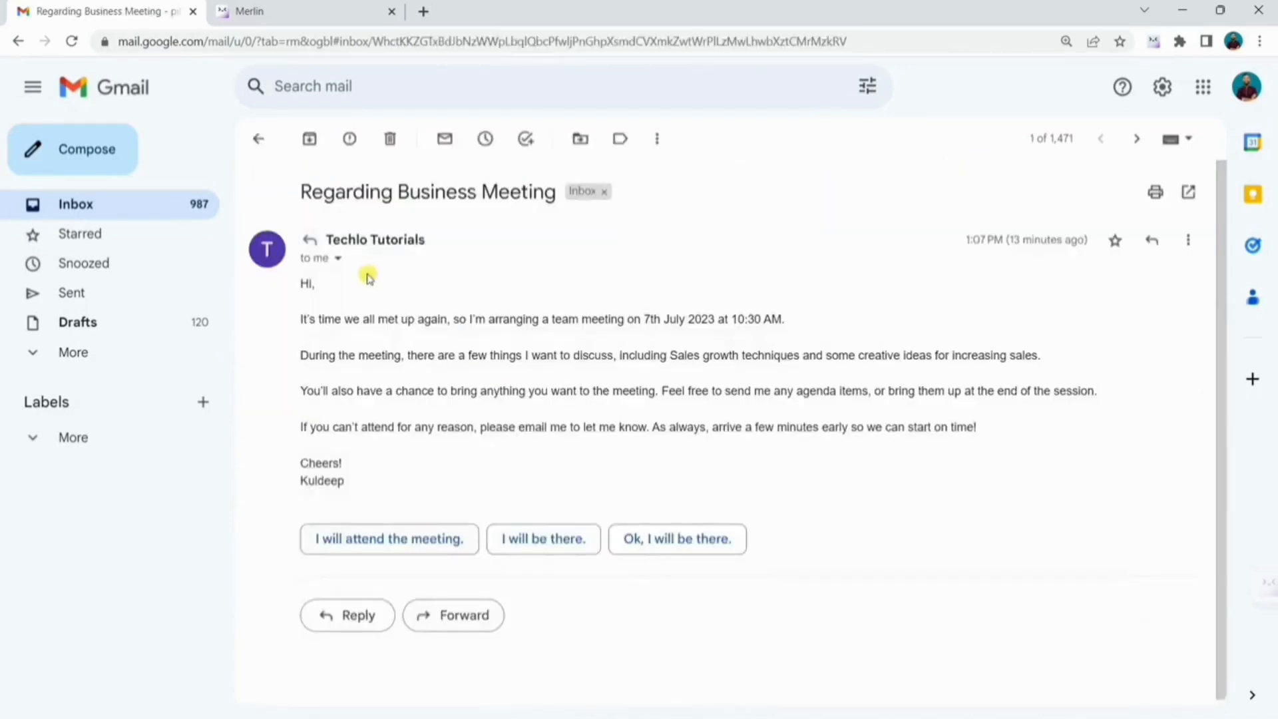
pyautogui.moveTo(658, 342)
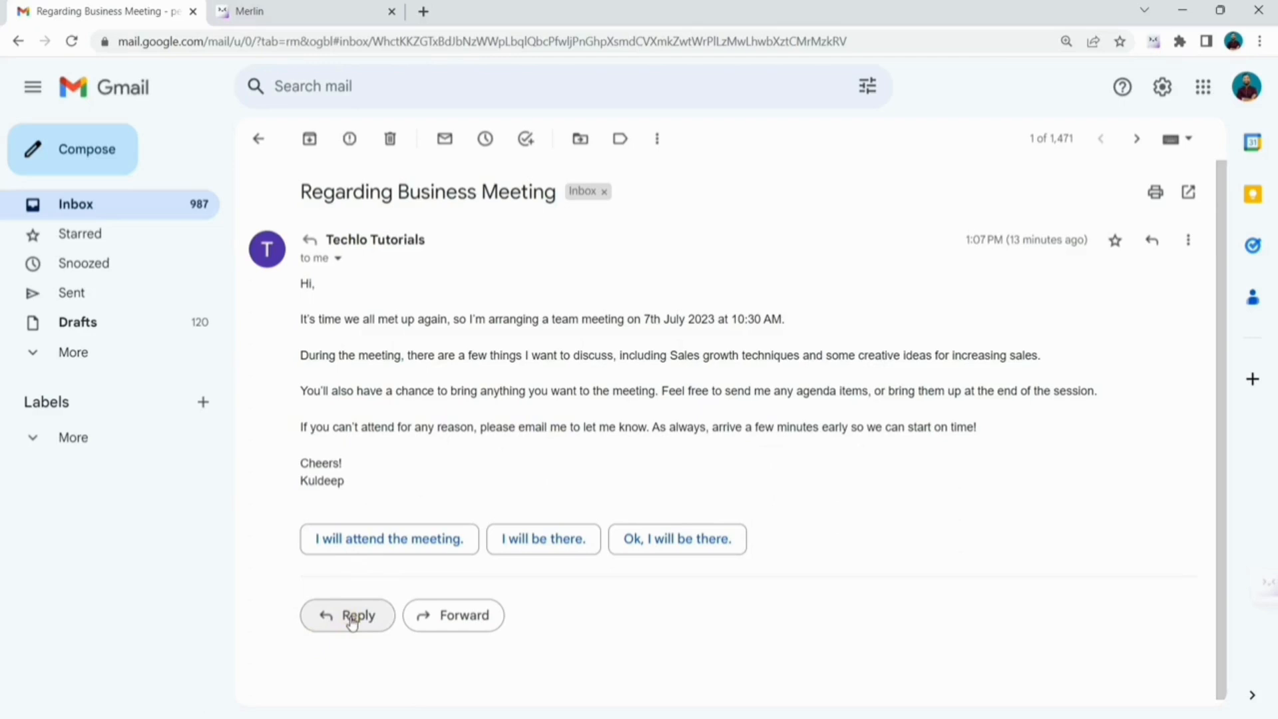
# Reply to the business meeting email with Merlin's 'Short reply' option
pyautogui.click(346, 614)
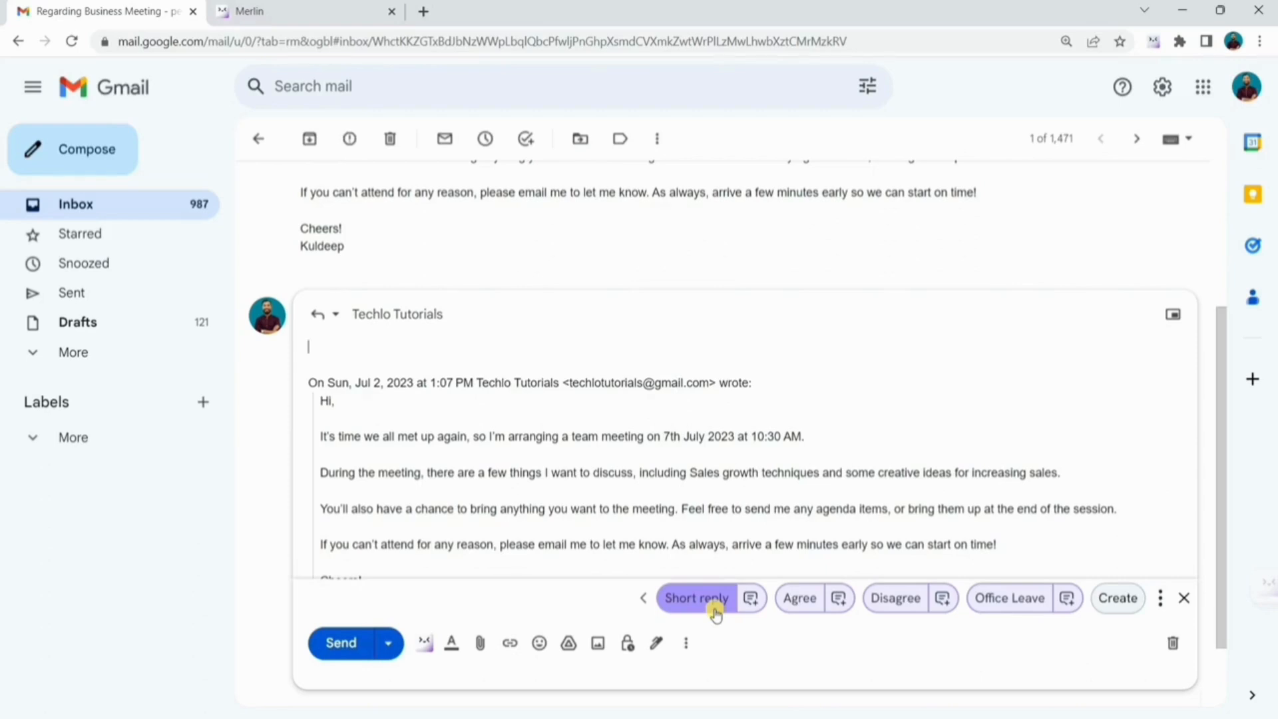
pyautogui.click(695, 597)
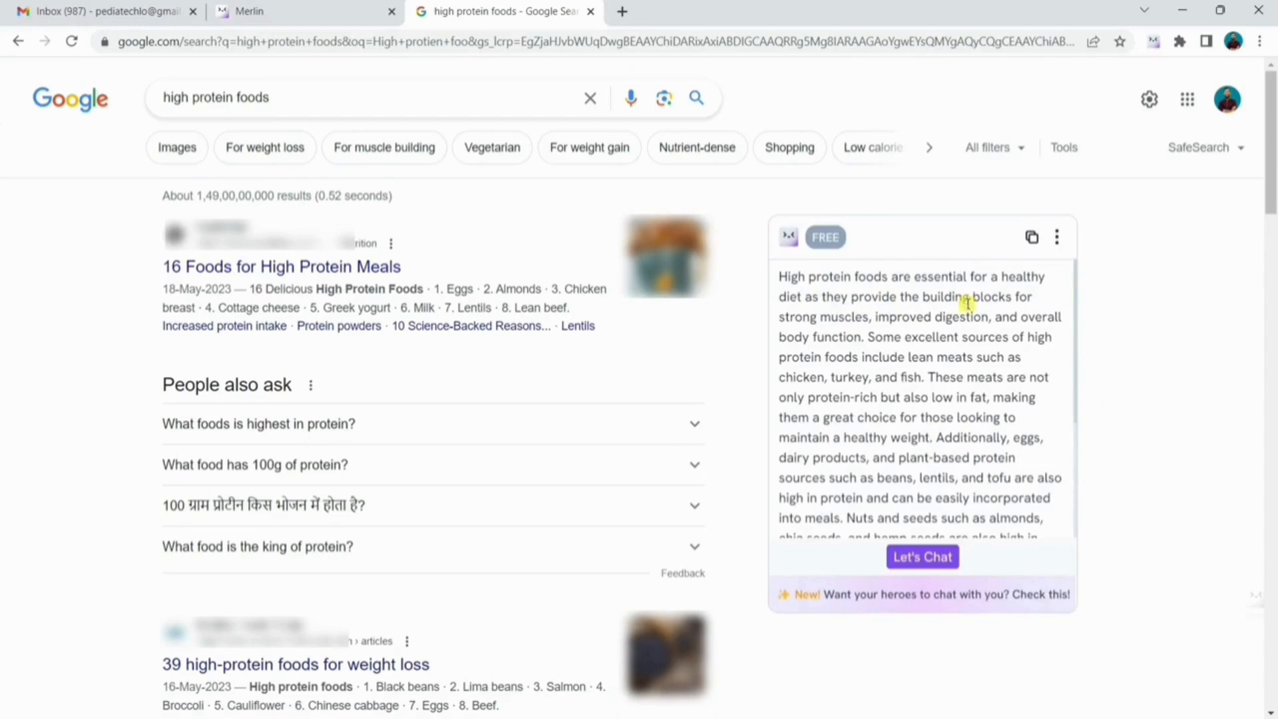
pyautogui.moveTo(803, 376)
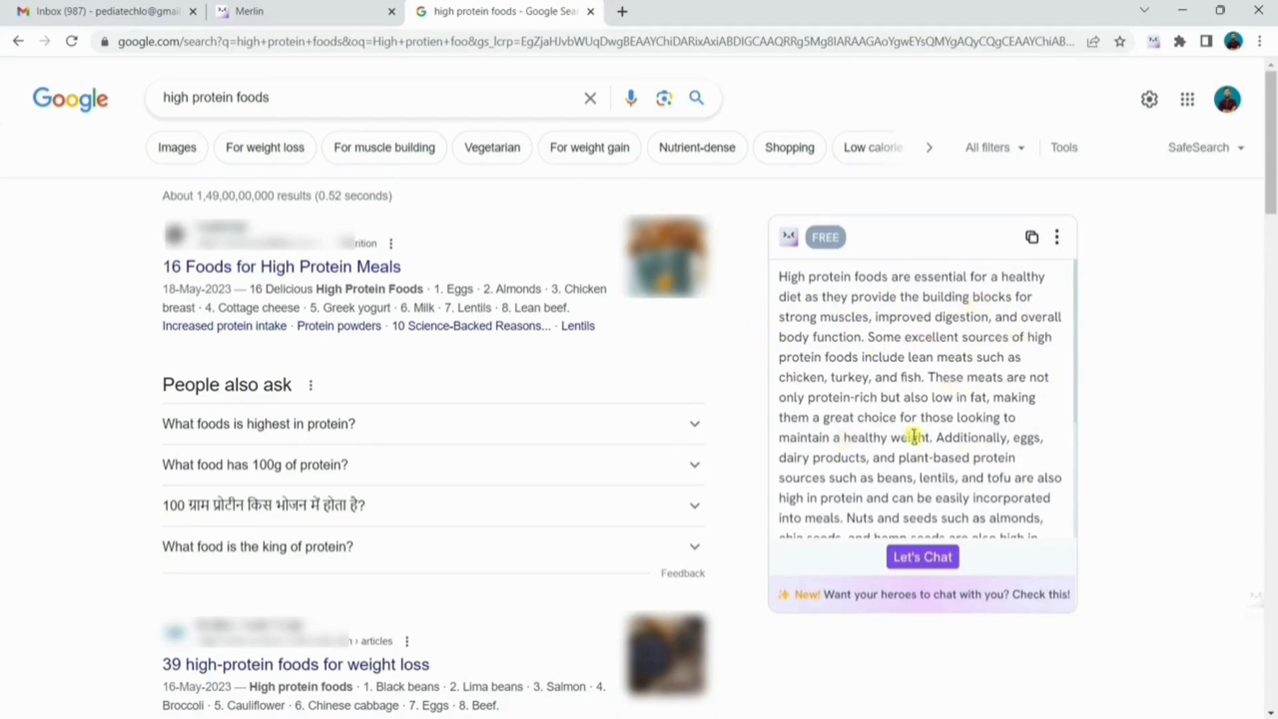
pyautogui.moveTo(823, 487)
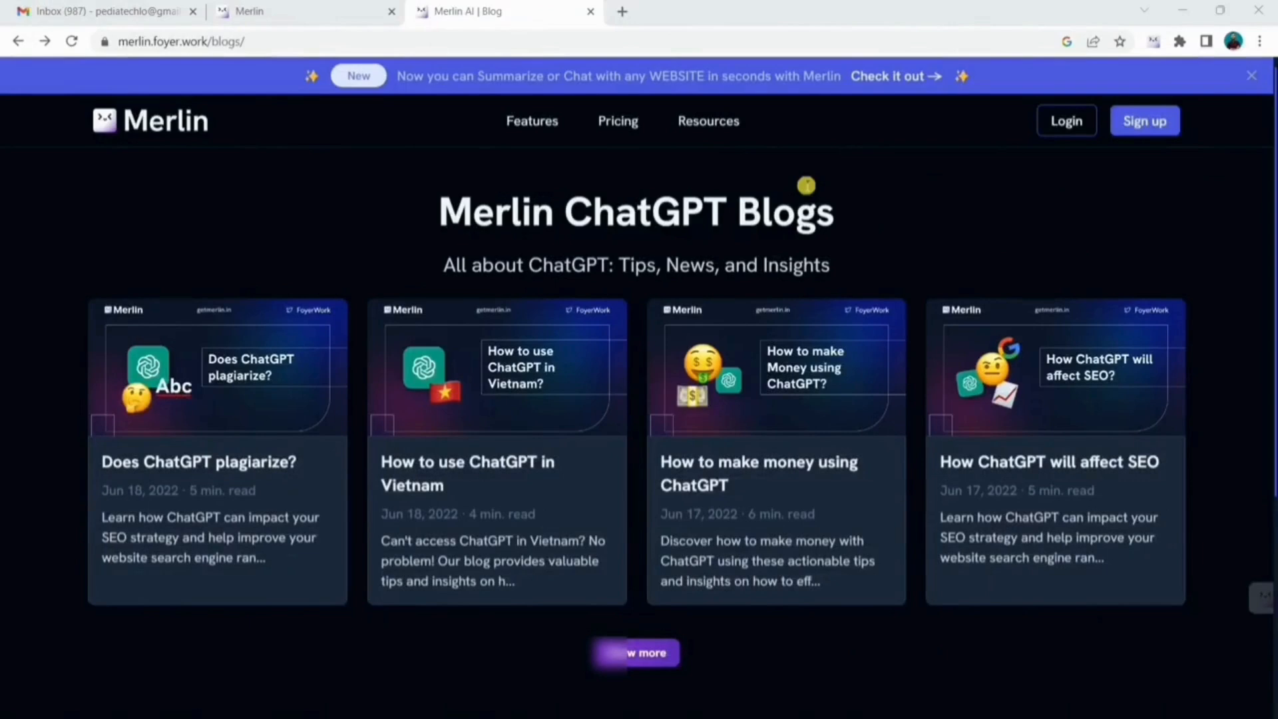
pyautogui.moveTo(218, 468)
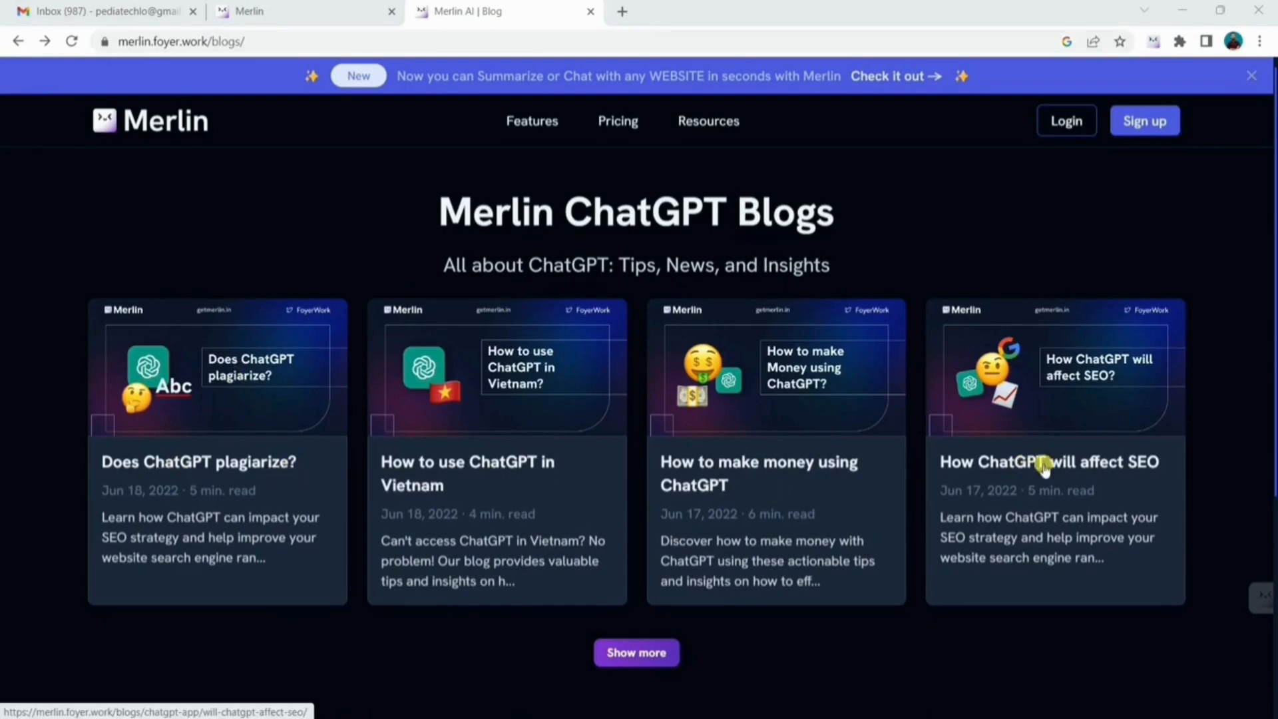
# Find the 'How to make money using ChatGPT' blog post and have Merlin summarize it
pyautogui.click(635, 652)
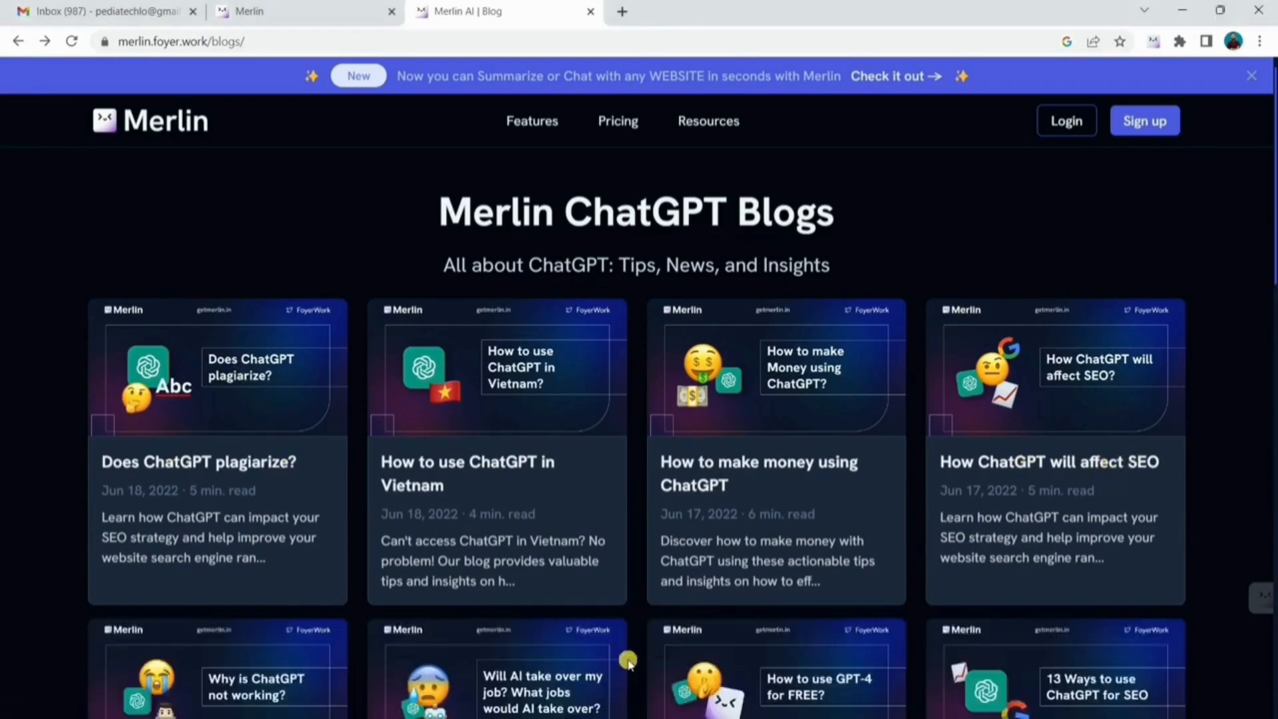
pyautogui.scroll(-3)
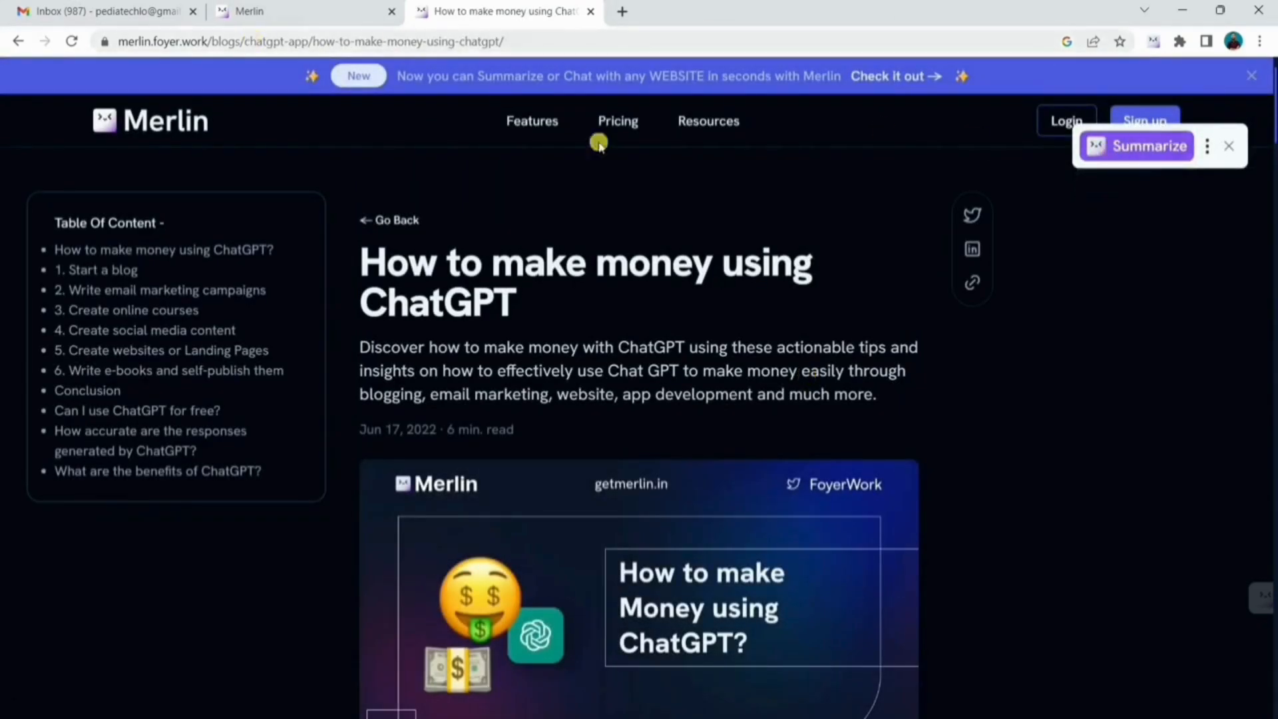
pyautogui.click(1149, 146)
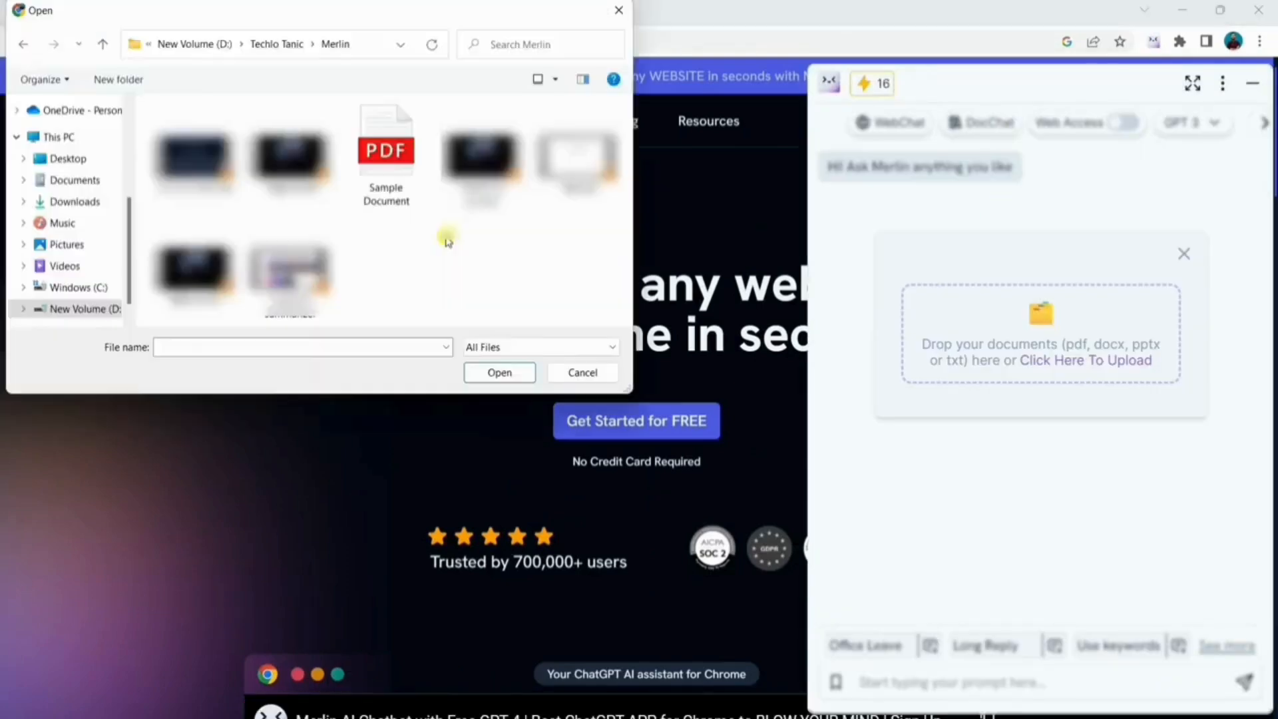
# Upload the Sample Document PDF into Merlin's DocChat from the Open dialog
pyautogui.doubleClick(384, 138)
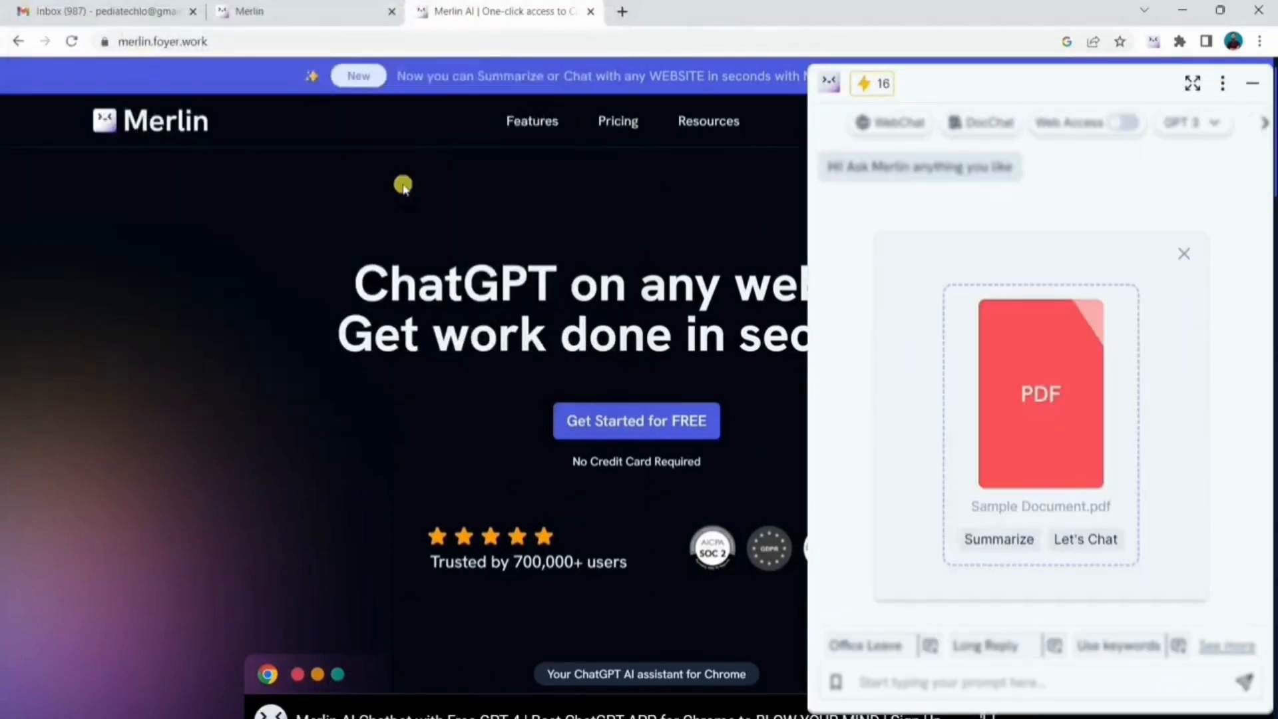